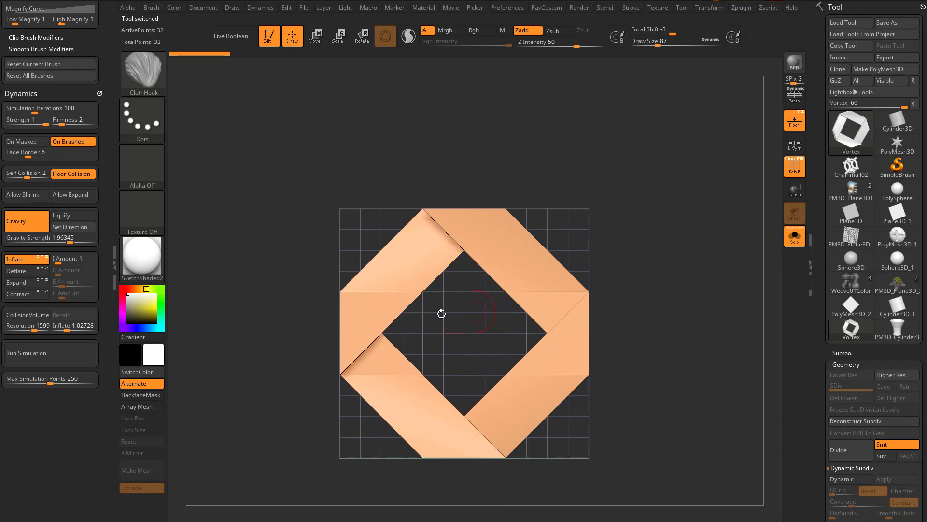
- Orbit the Vortex model to inspect it in 3D, then turn it back to face front
left_click_drag(440, 312, 634, 324)
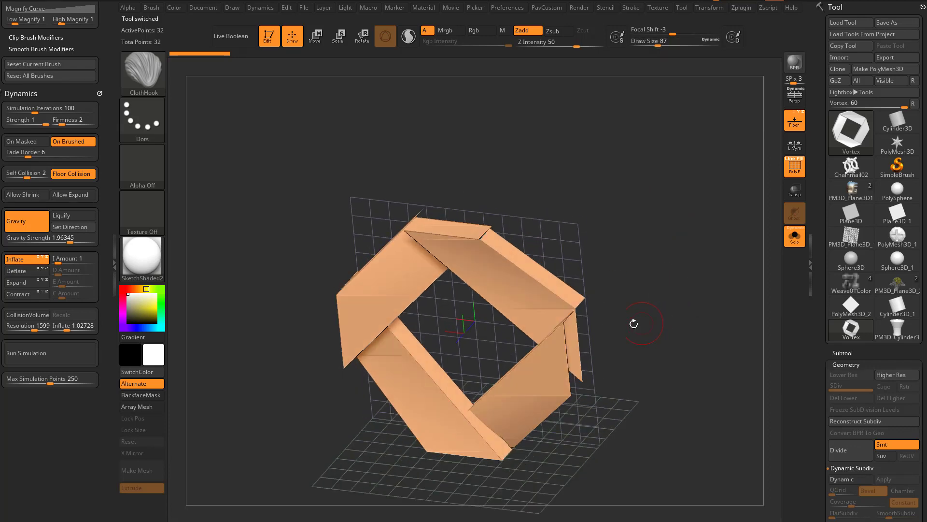
left_click_drag(633, 323, 638, 315)
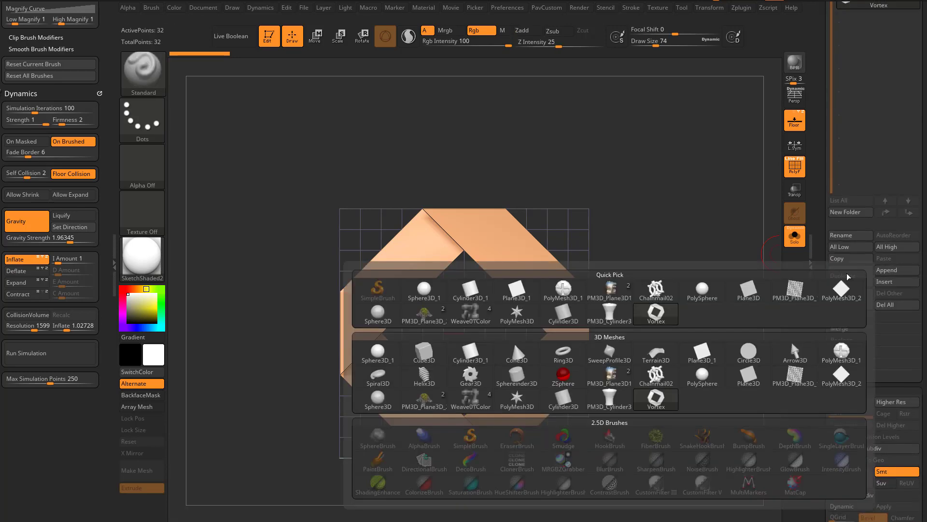
- Append Plane3D as a second subtool and turn Solo off so both meshes show
left_click(562, 356)
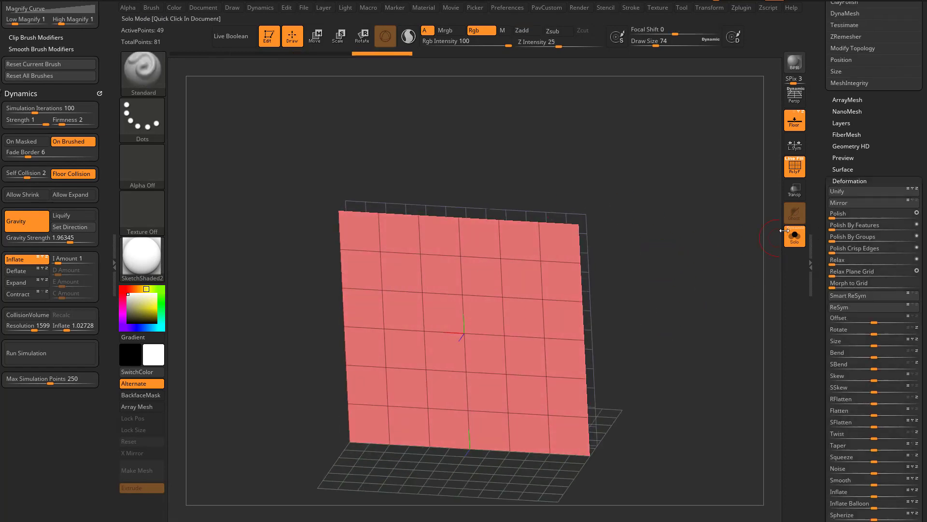
left_click(315, 35)
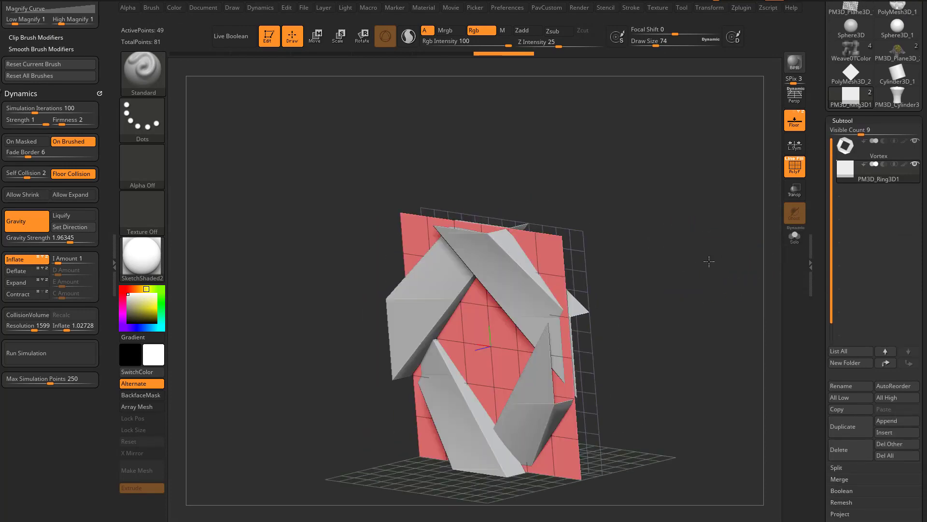
- Lasso-select the plane's inner square in front view to isolate its centre
left_click(315, 37)
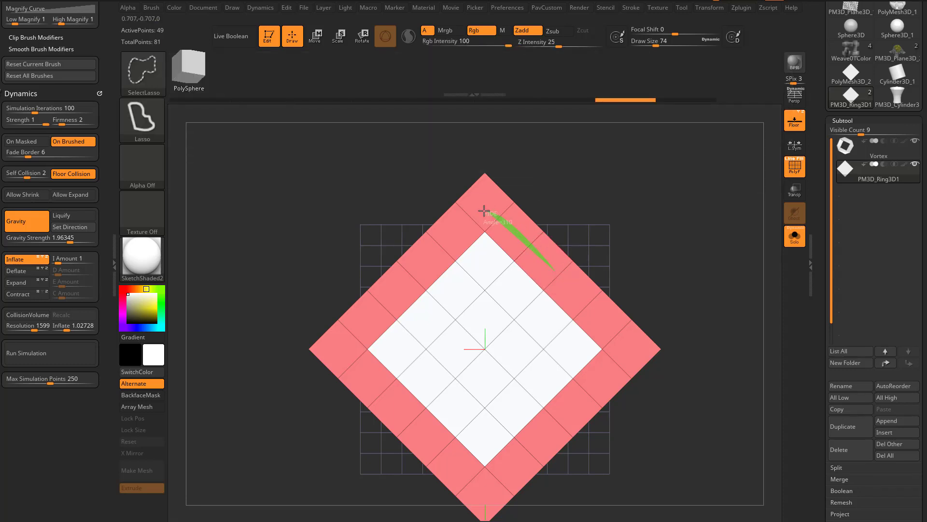
left_click_drag(485, 210, 589, 295)
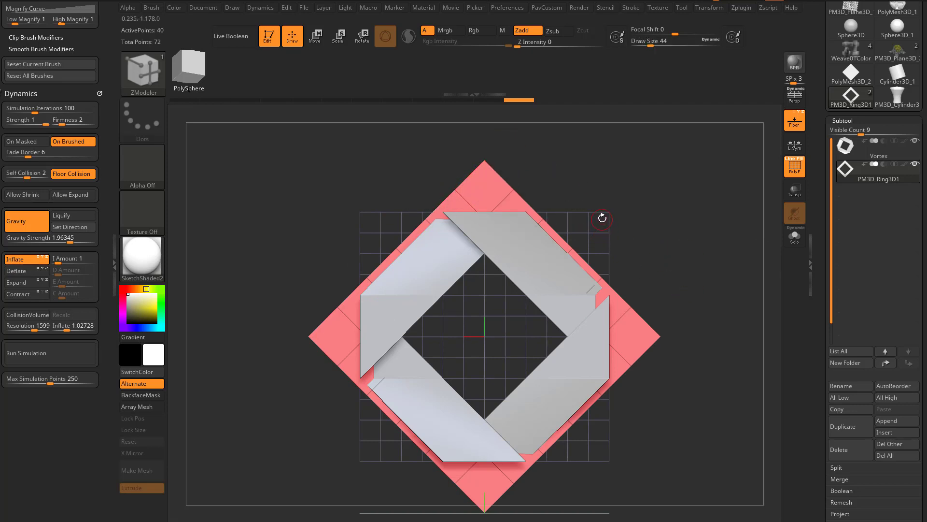
mouse_move(483, 160)
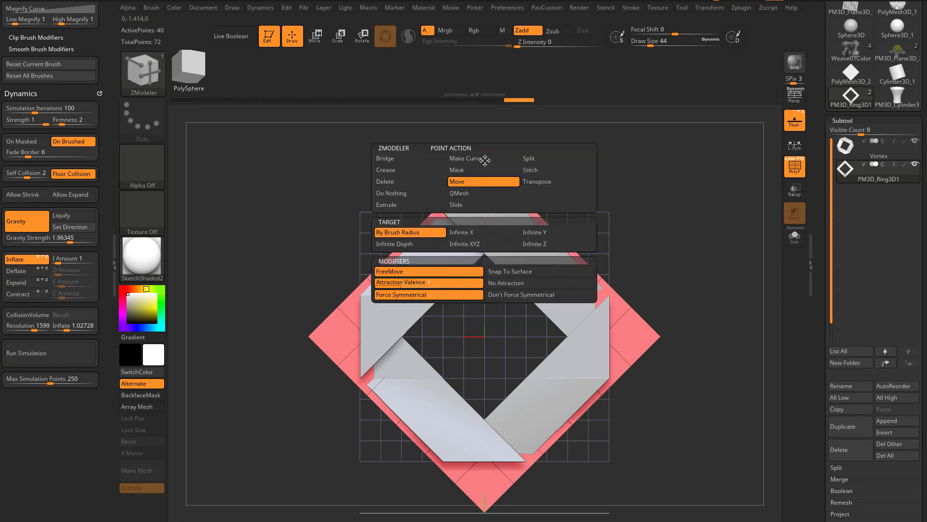
mouse_move(387, 204)
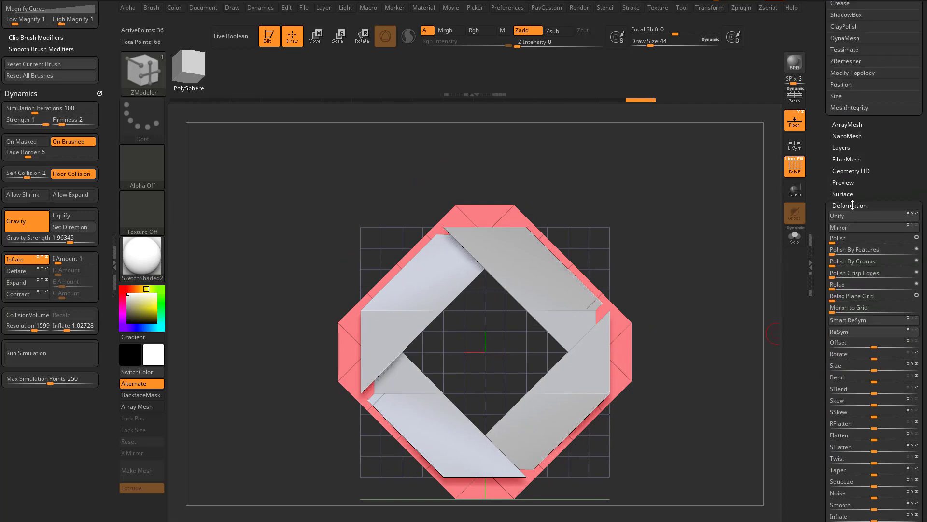
- Resize the diamond frame by dragging a Deformation slider
left_click_drag(473, 337, 677, 339)
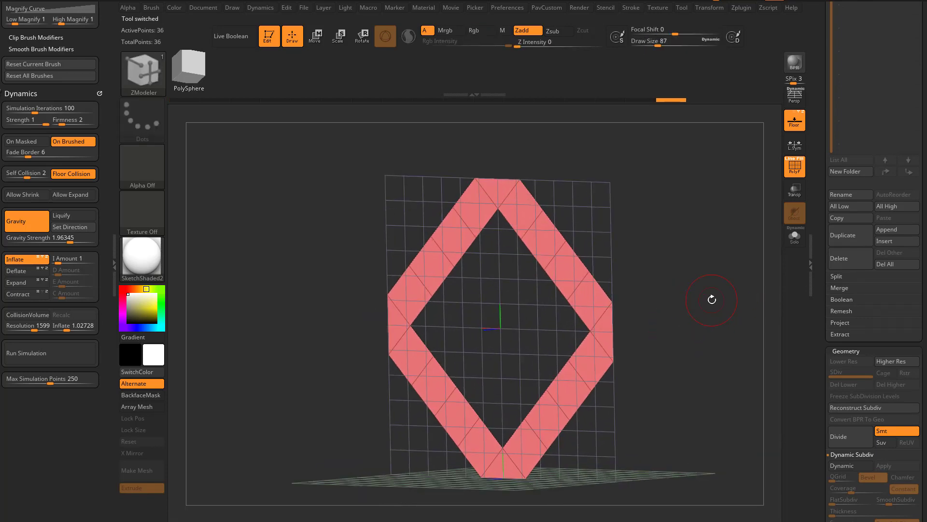
- QMesh-extrude the whole frame polygroup to give the diamond band depth
left_click_drag(711, 299, 538, 262)
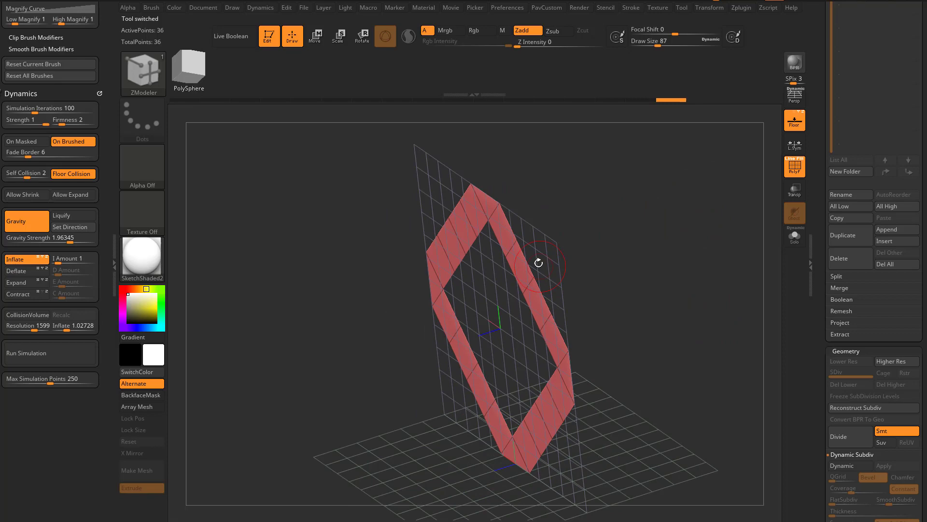
left_click(538, 263)
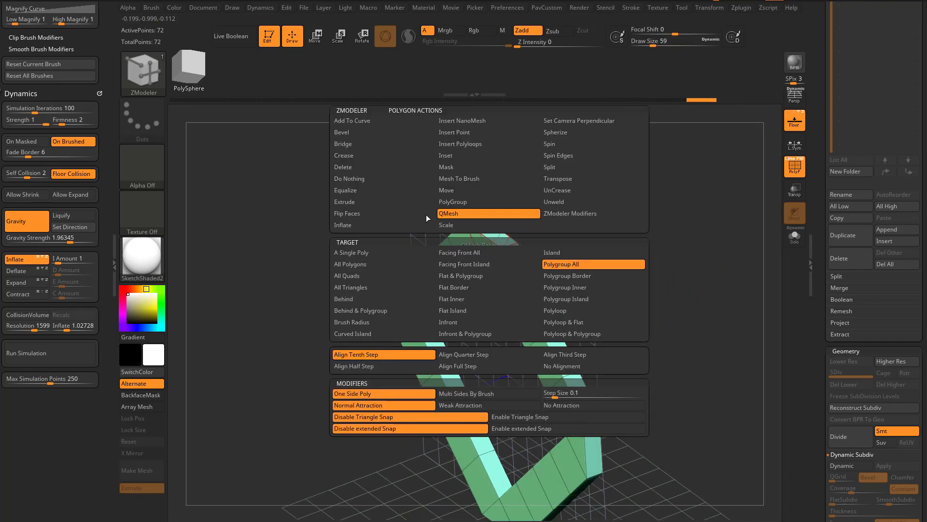
left_click(343, 144)
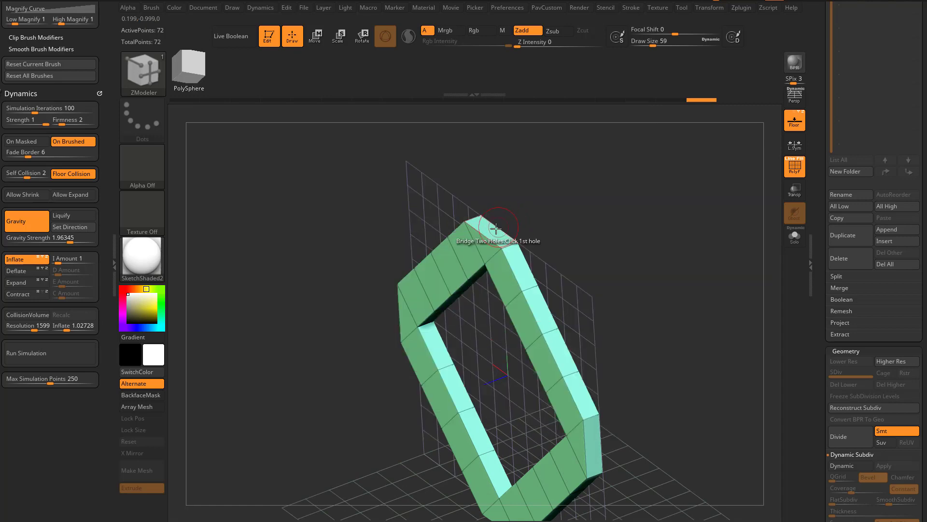
left_click_drag(499, 228, 520, 393)
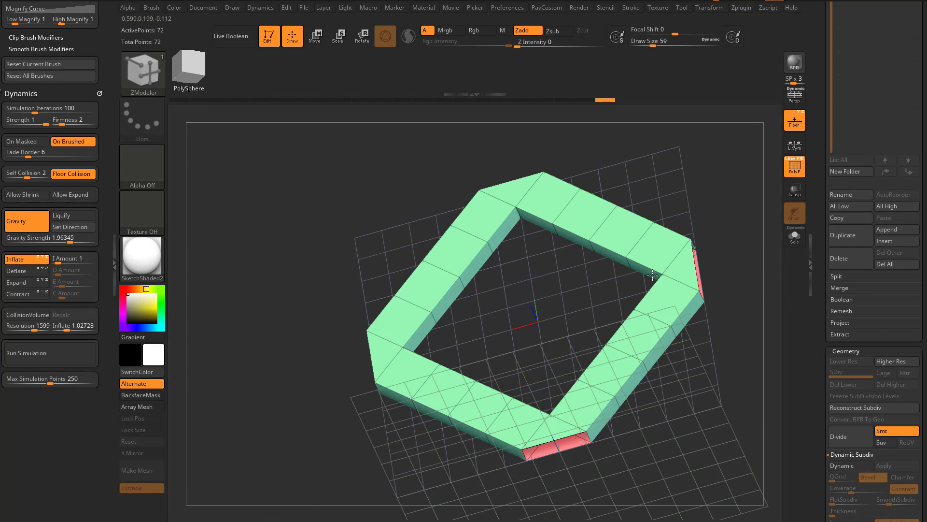
left_click(315, 36)
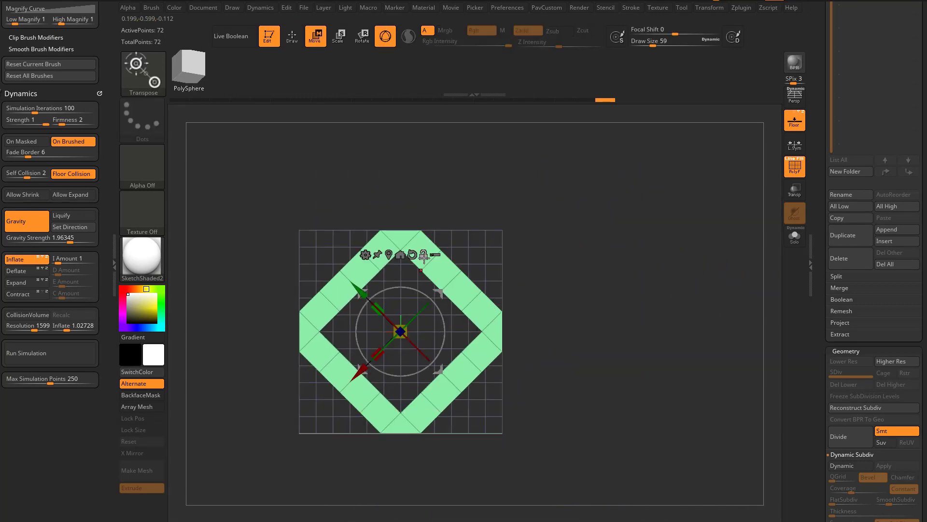
- Turn the ring in view and create the NetThickness_1 copy
left_click_drag(401, 329, 591, 331)
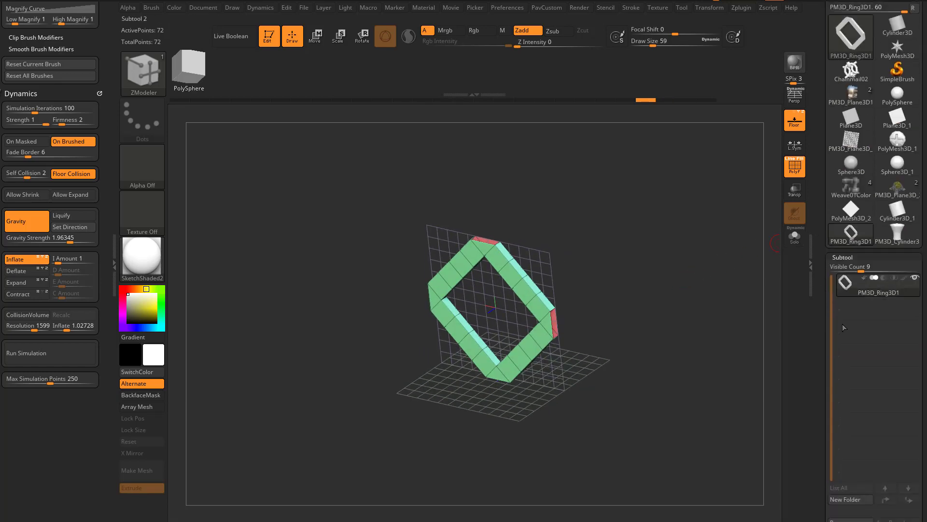
left_click(841, 360)
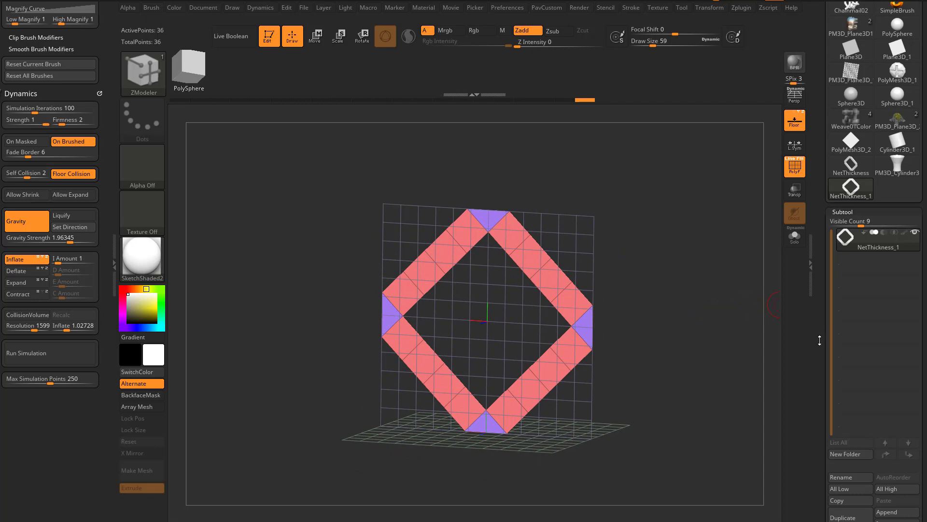
left_click(841, 477)
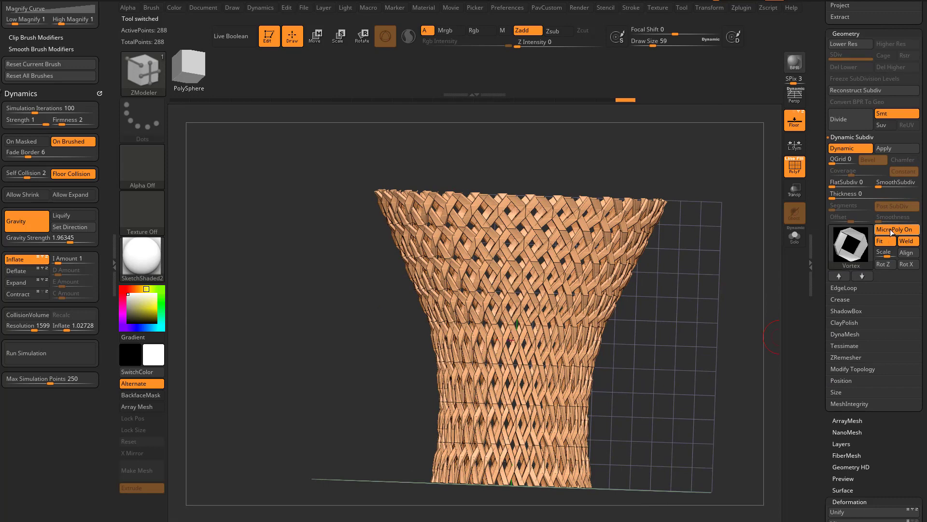
- Select the NetThickness tool in the Tool palette
left_click(894, 229)
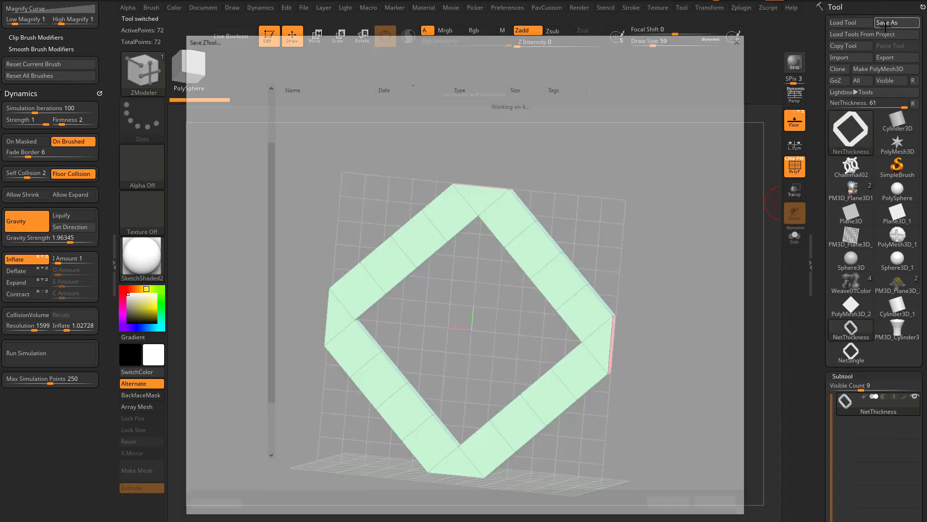
- Save the frame as NetThickness.ZTL in the ZBrush 2021/ZMicroPoly folder
left_click(895, 22)
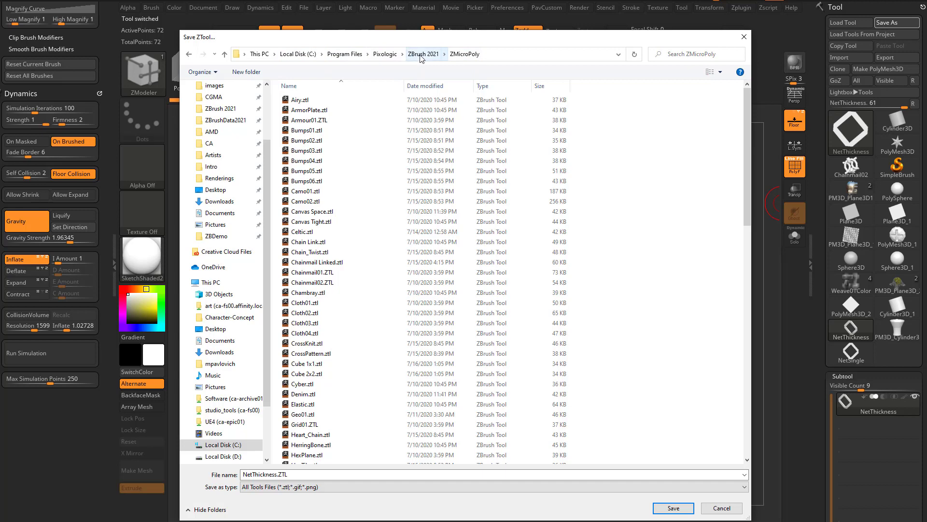
mouse_move(424, 75)
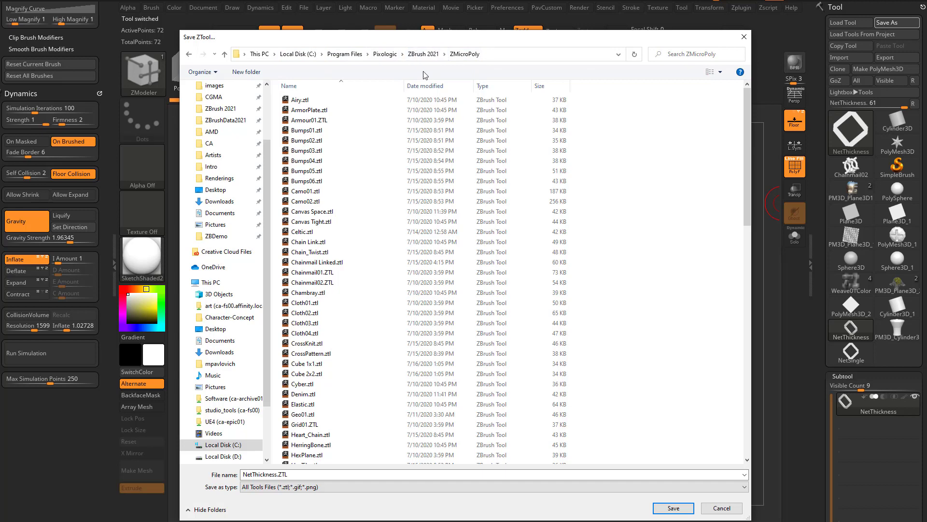
scroll("down", 3)
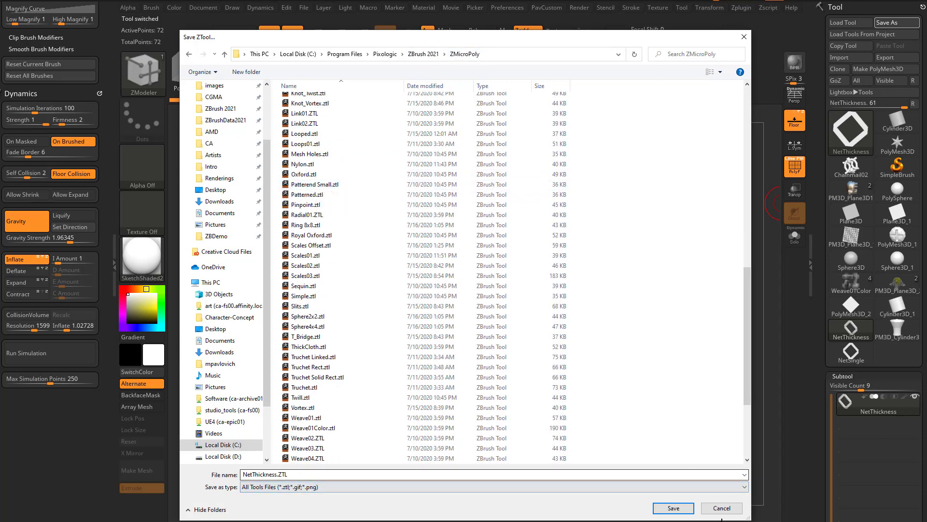
left_click(672, 508)
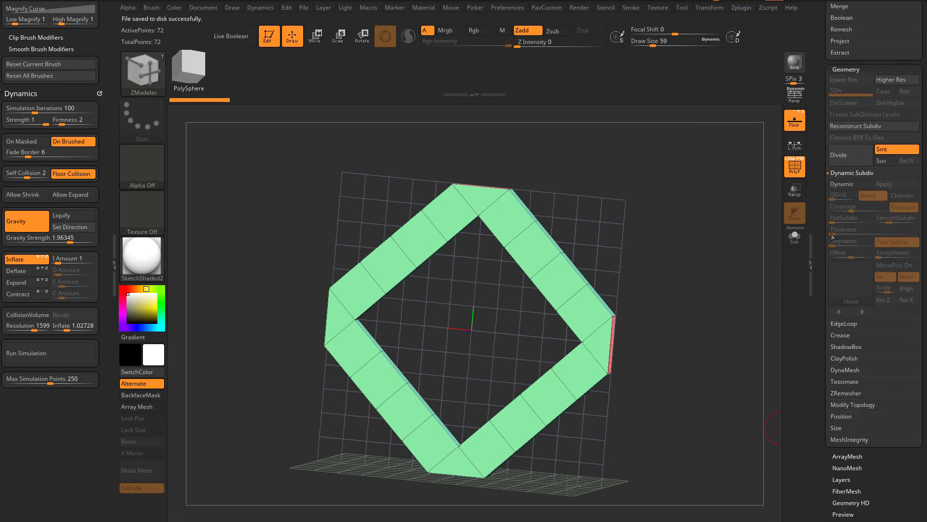
- Choose NetThickness as the MicroPoly pattern, then switch to the PM3D_Cylinder3D_1 vase
left_click(897, 266)
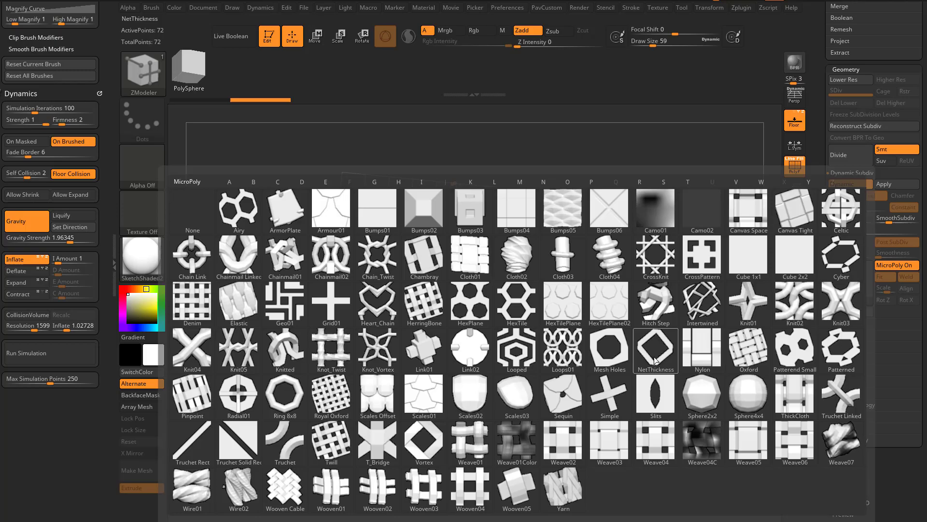
left_click(655, 350)
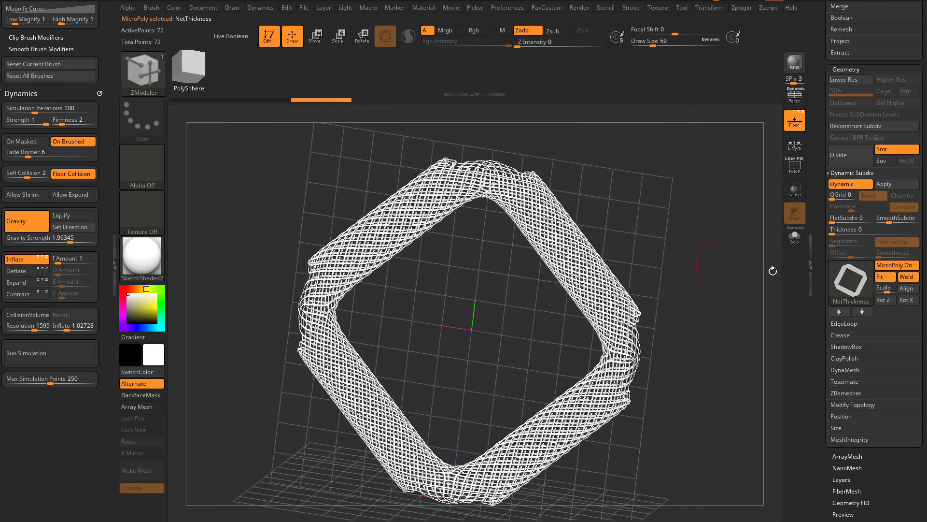
left_click(895, 265)
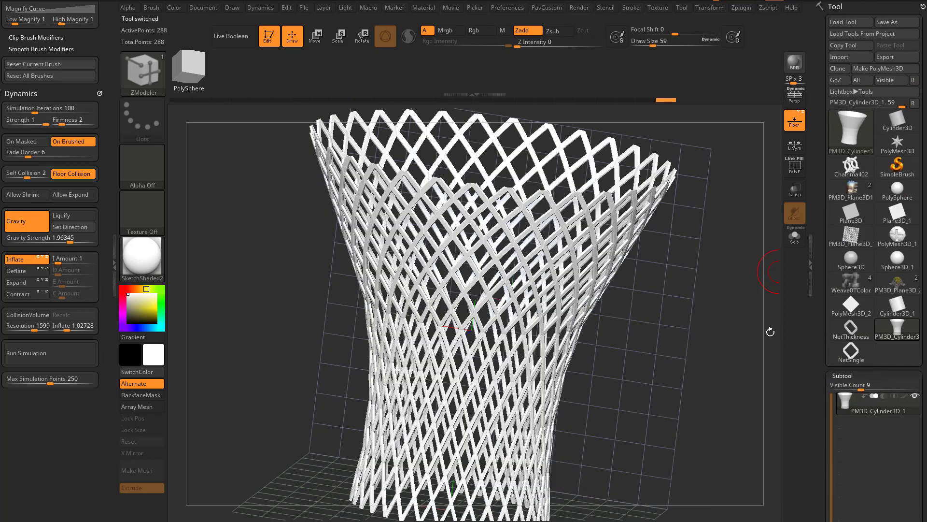
- Select NetSingle as the vase's MicroPoly pattern
left_click(794, 166)
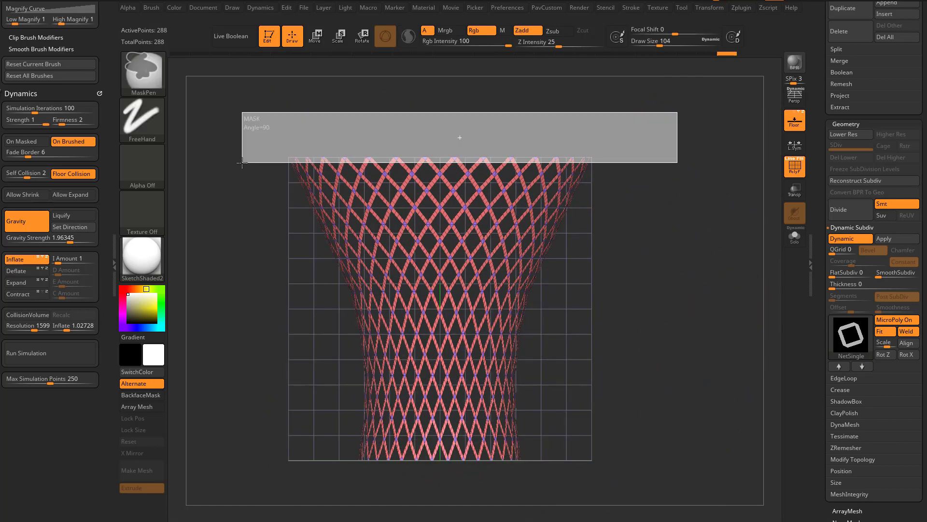
left_click(850, 238)
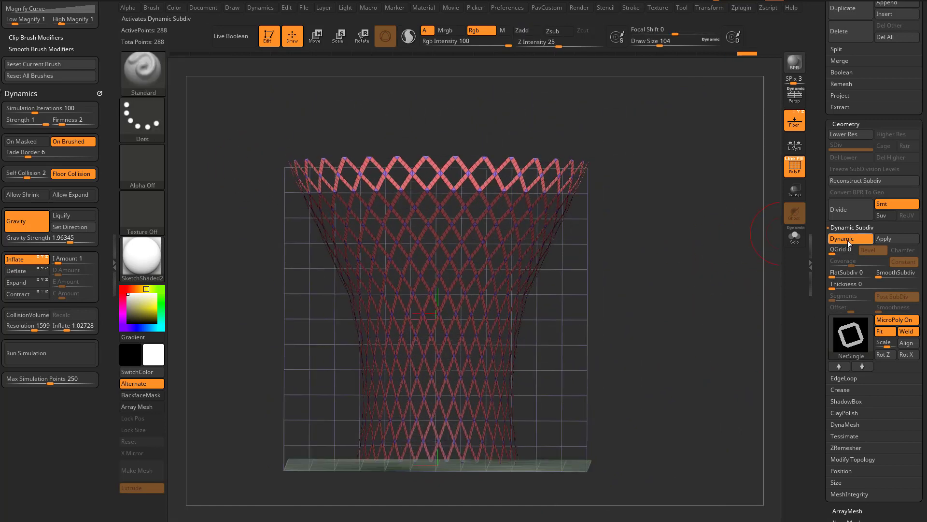
left_click(848, 238)
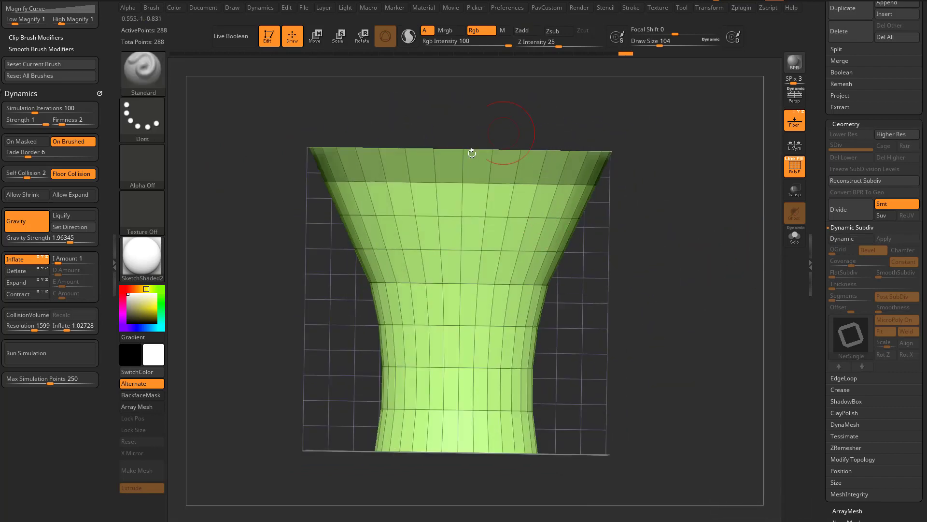
left_click(849, 238)
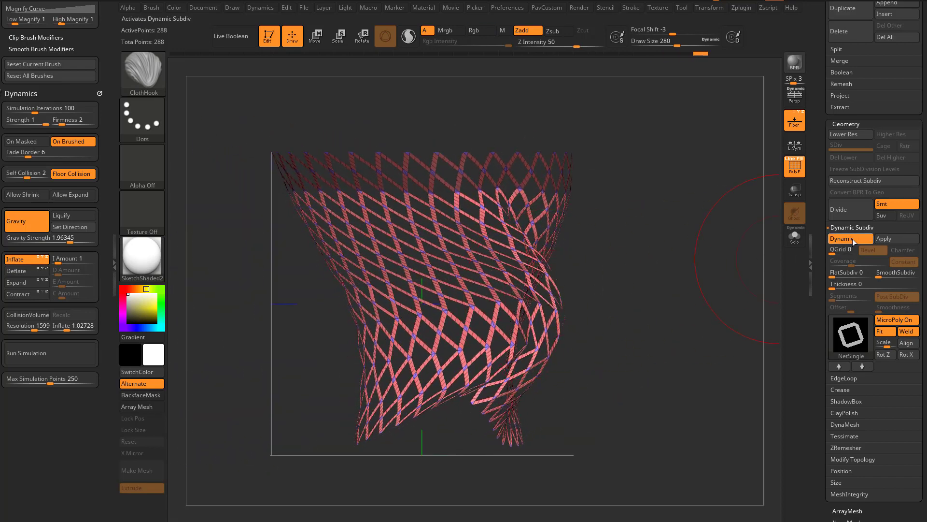
left_click(848, 238)
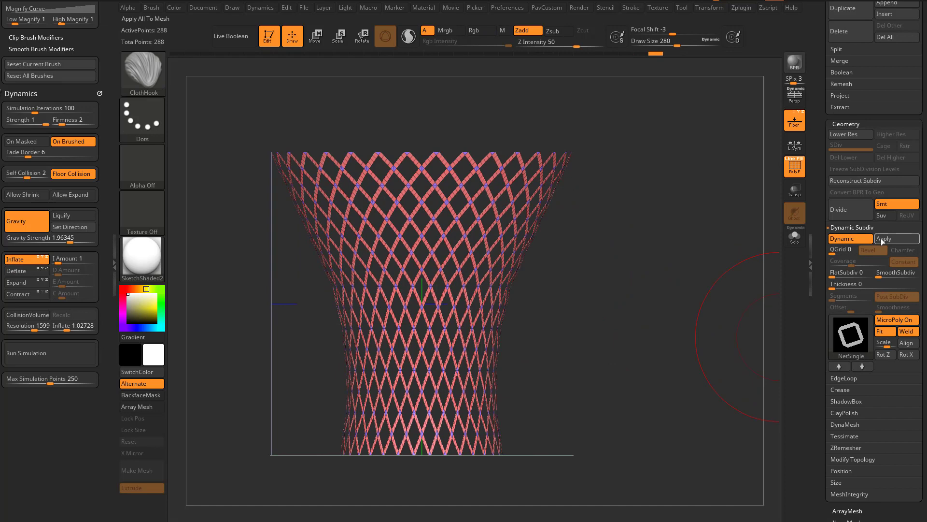
- Apply Dynamic Subdiv to bake the NetSingle diamond net into about 8,256 points of geometry
left_click(883, 238)
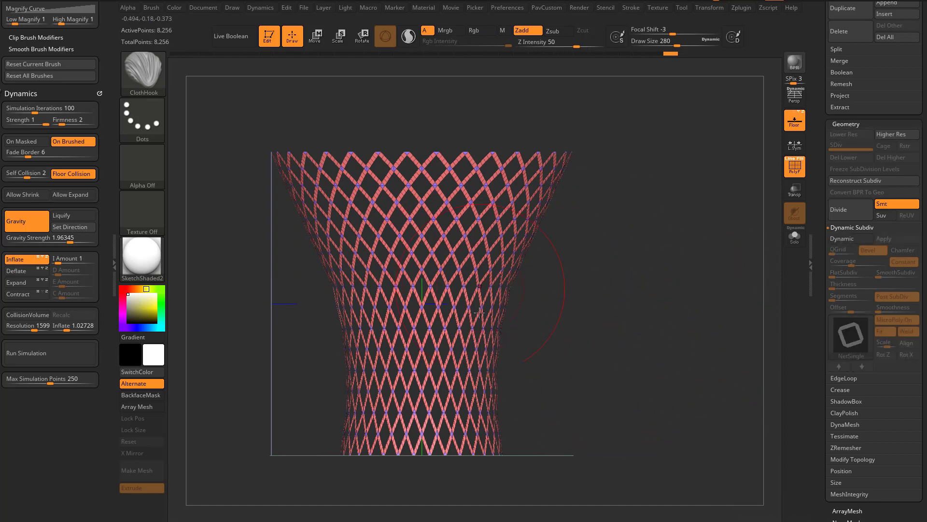
left_click_drag(479, 311, 484, 364)
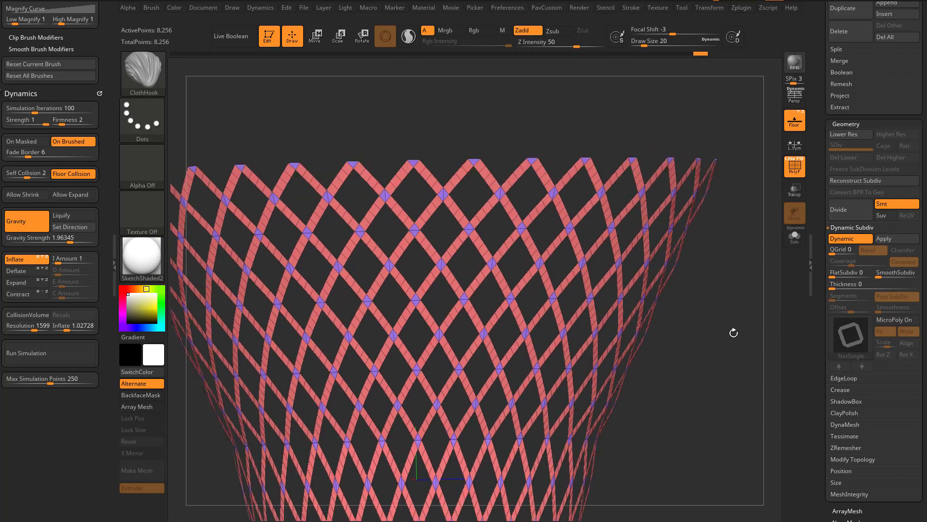
- Set the Dynamic Subdiv Thickness to about 0.0086 and orbit to inspect the thickened strands
left_click_drag(834, 284, 839, 284)
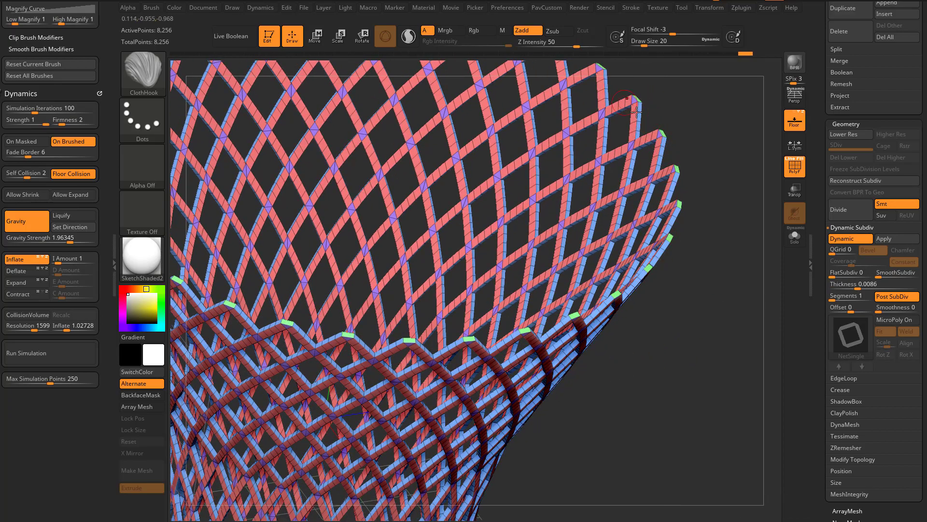
left_click_drag(635, 94, 647, 428)
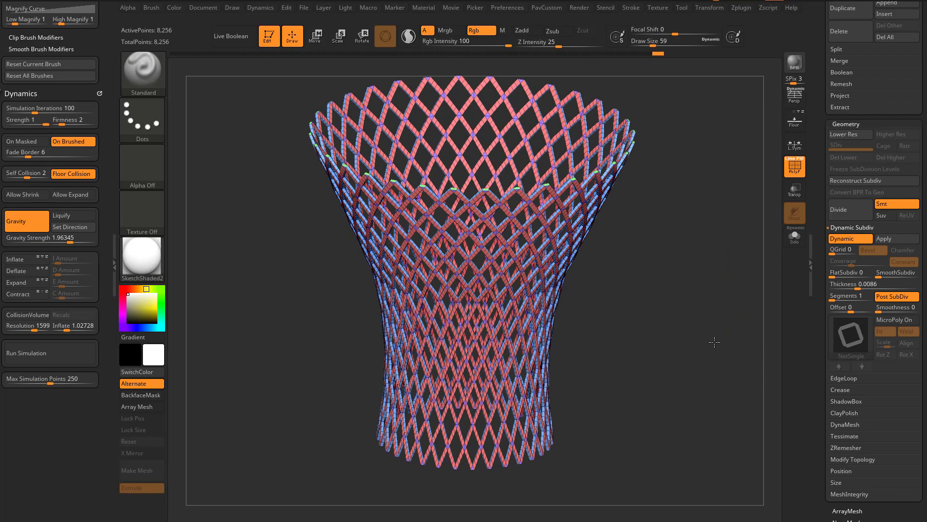
- Bake the thickened net into about 16,512 points and open the ArtStation video page
left_click(849, 239)
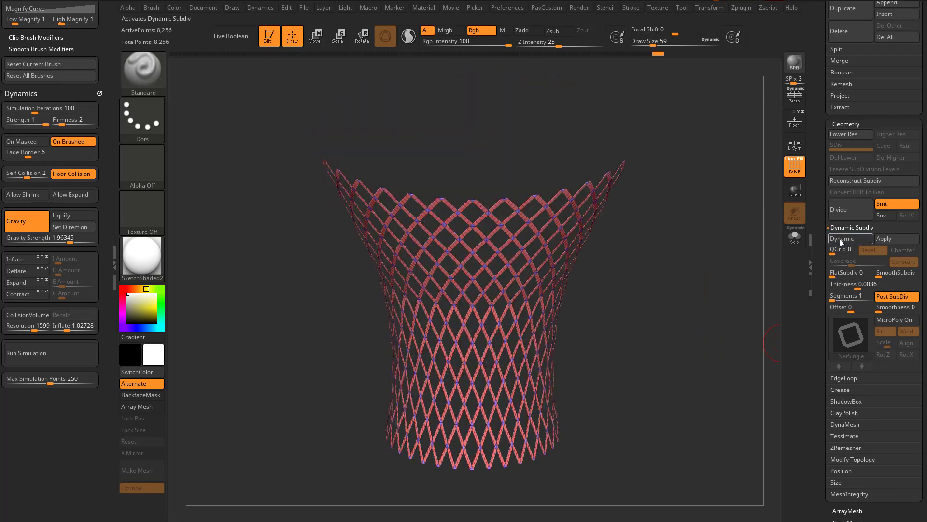
left_click(849, 238)
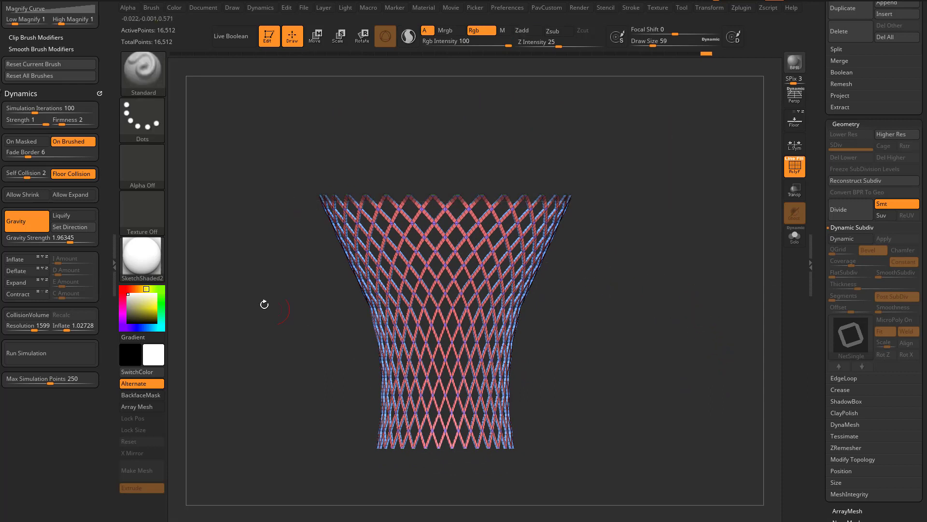
left_click(50, 353)
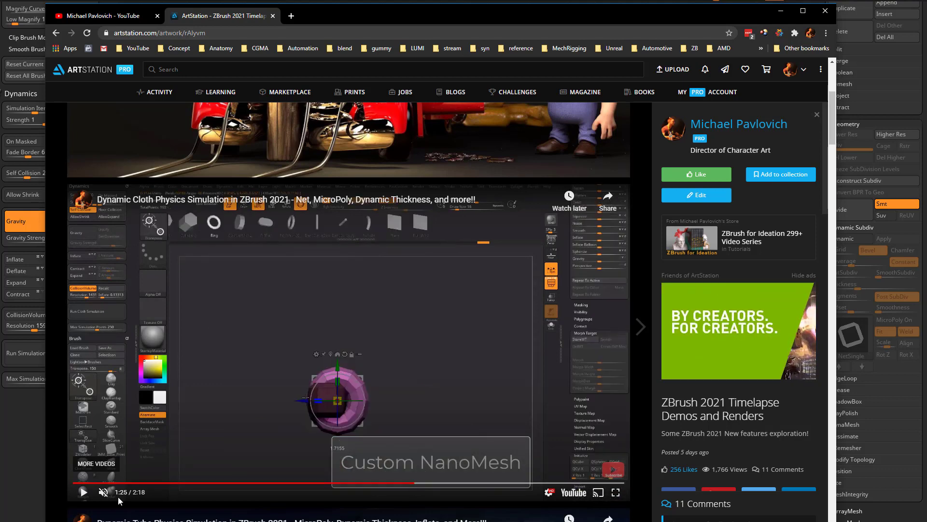
- Play the embedded ZBrush cloth simulation video in the ArtStation post
left_click(83, 492)
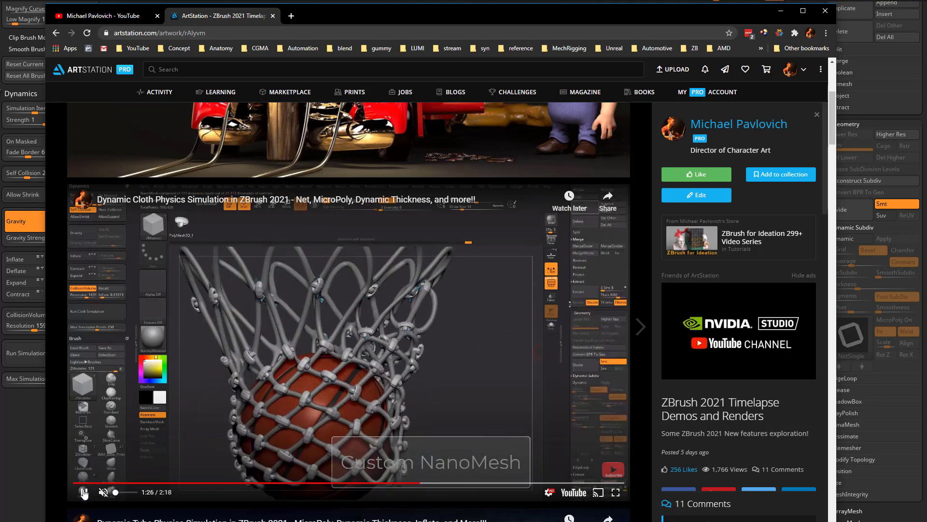